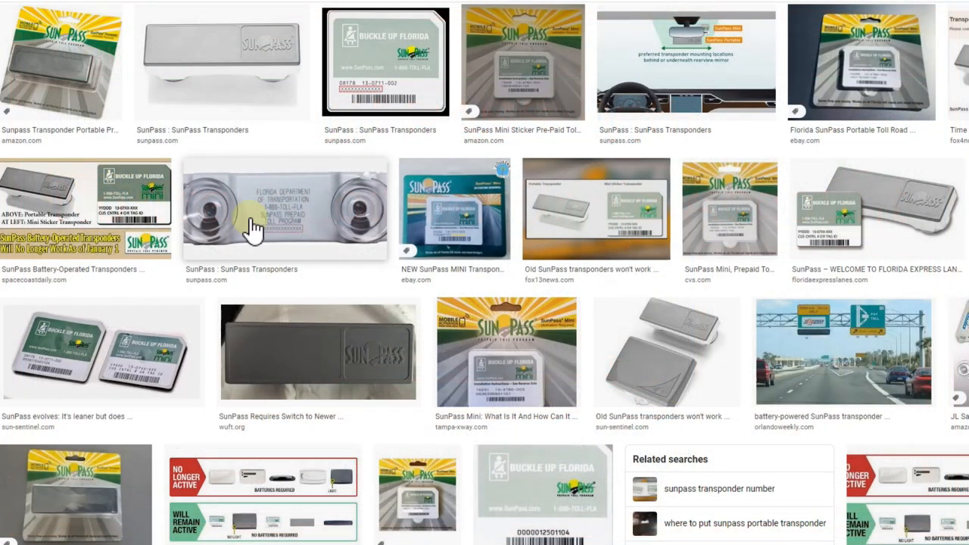
mouse_move(325, 219)
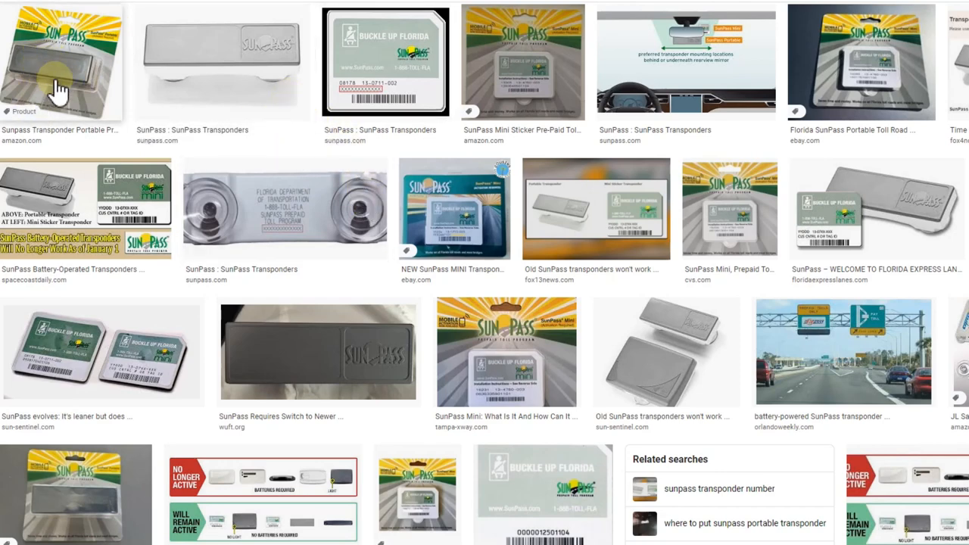
mouse_move(59, 73)
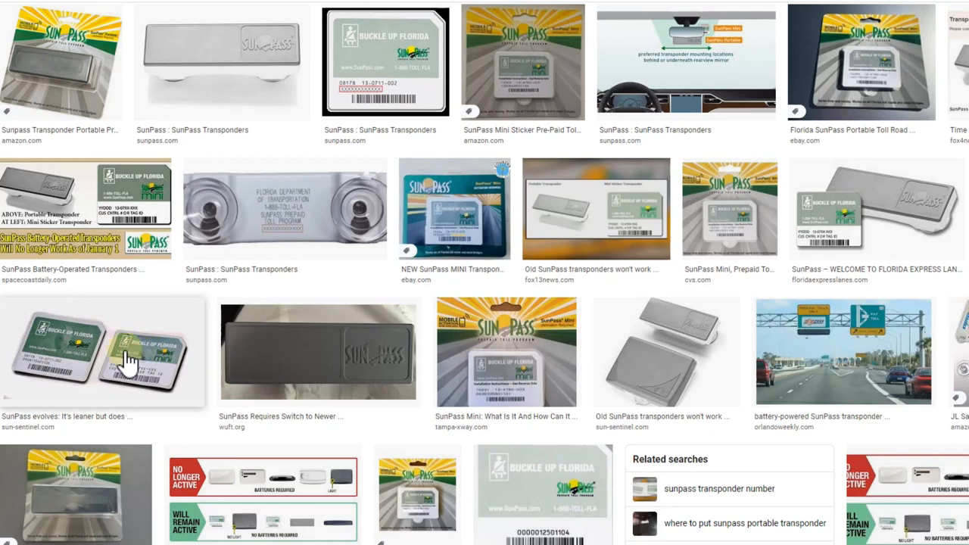
mouse_move(78, 219)
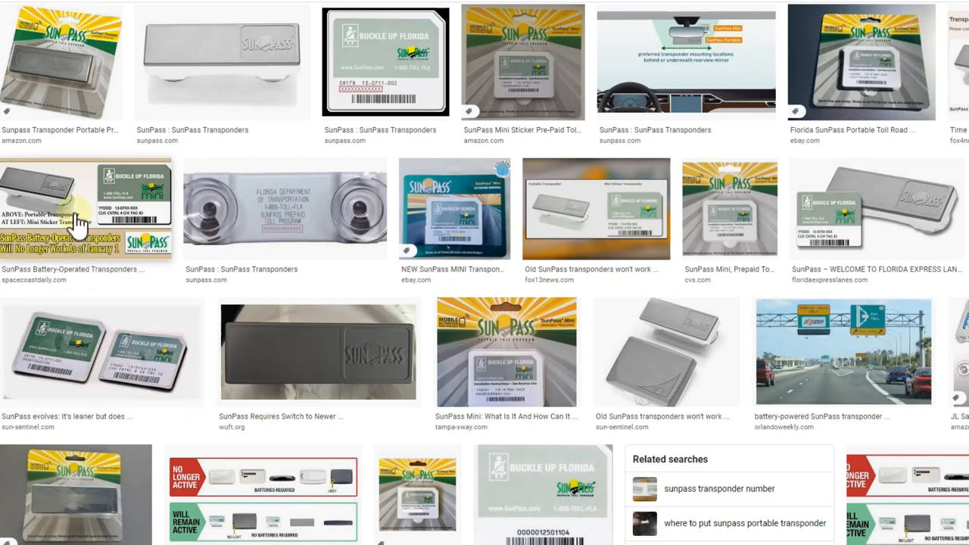
mouse_move(89, 360)
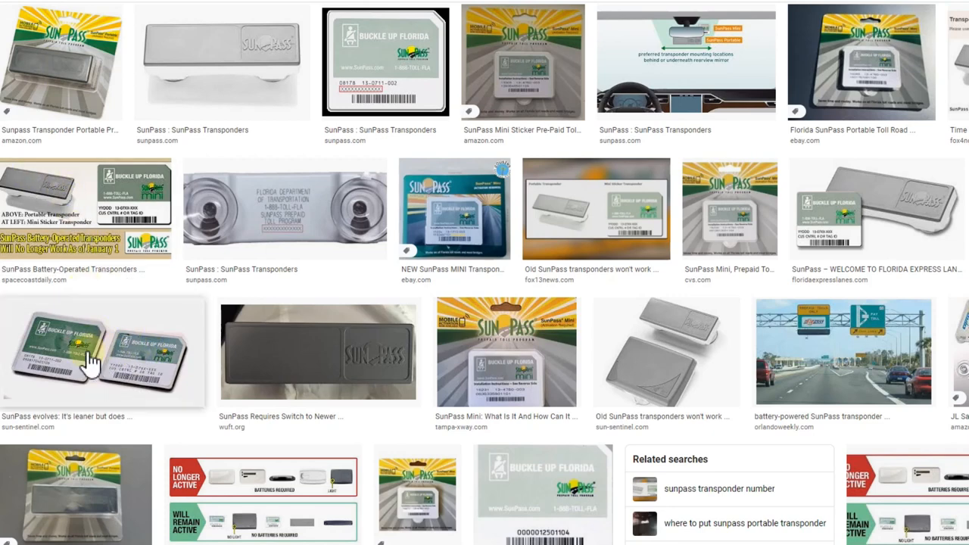
mouse_move(139, 356)
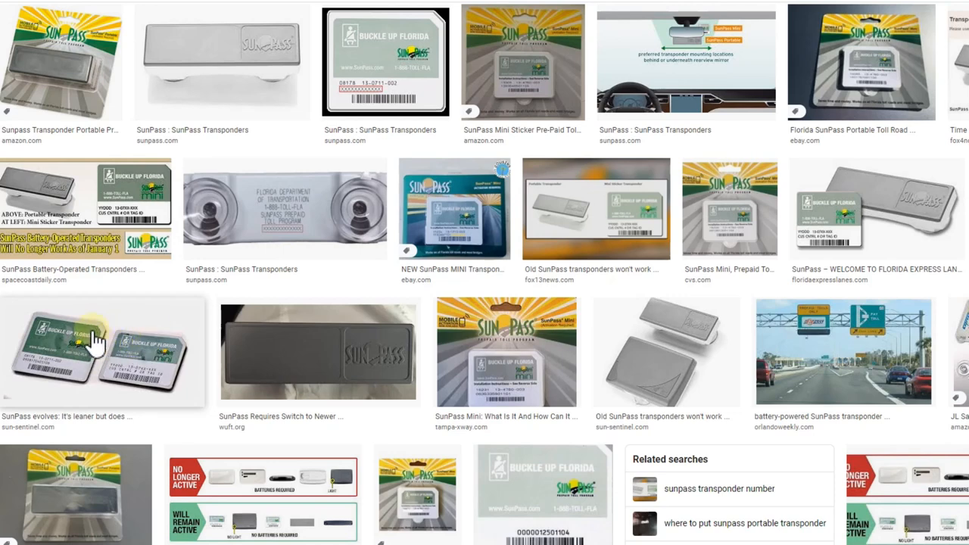
mouse_move(815, 356)
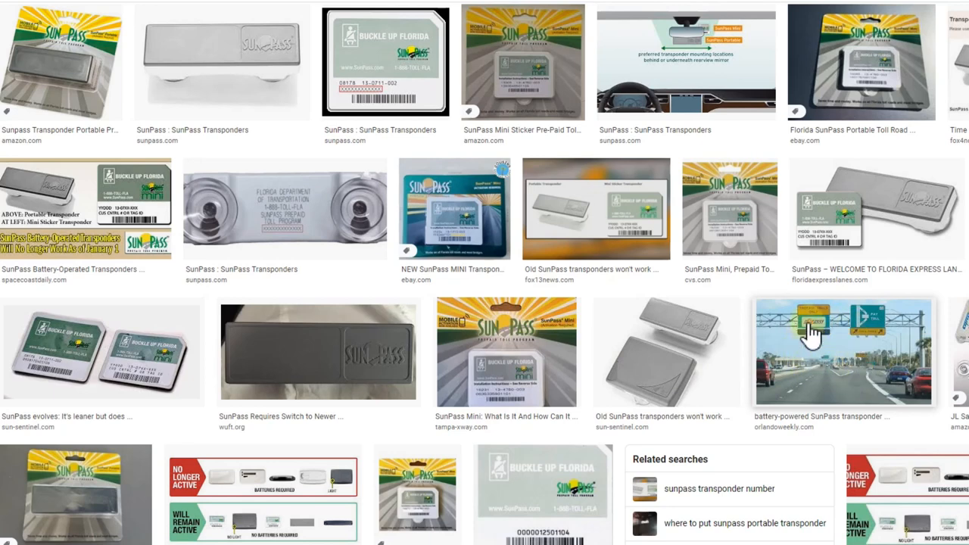
mouse_move(824, 374)
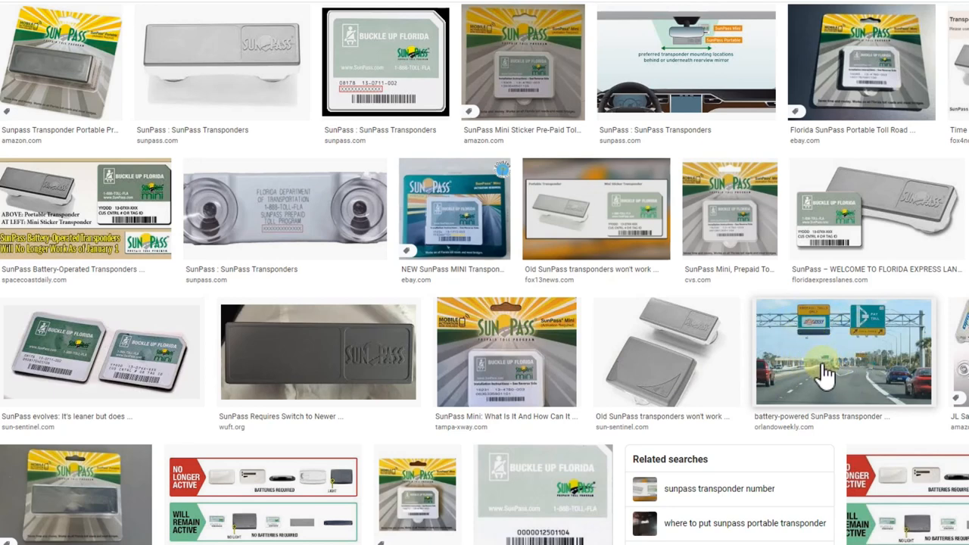
mouse_move(814, 348)
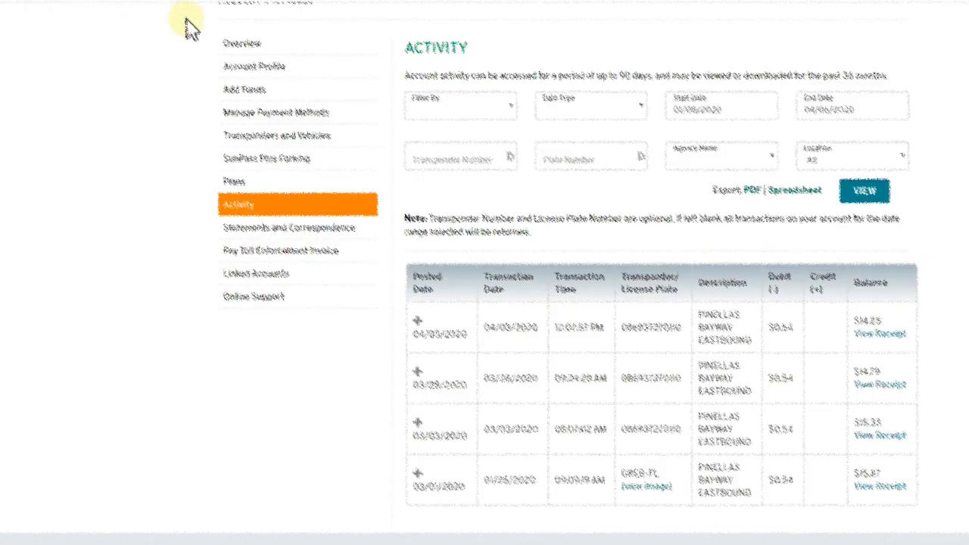
mouse_move(214, 43)
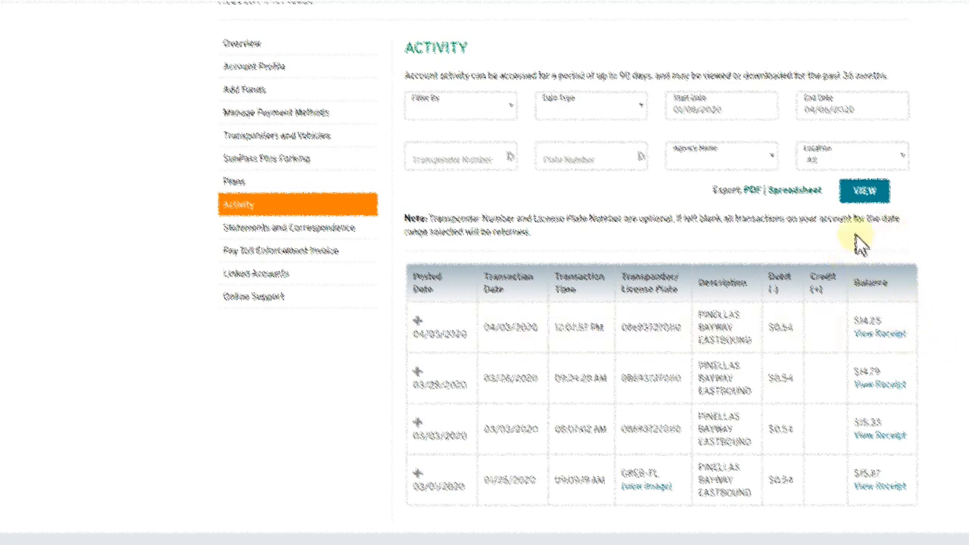
mouse_move(875, 260)
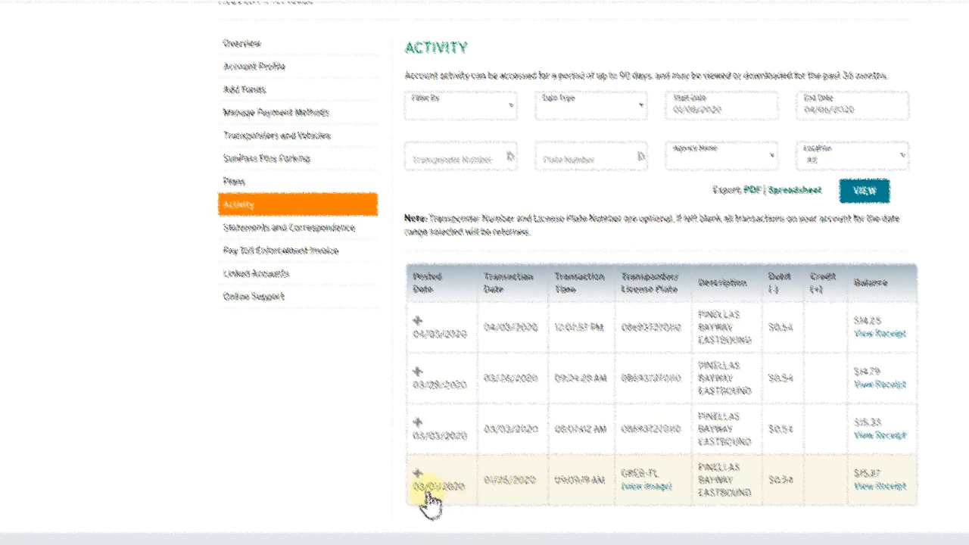
mouse_move(439, 502)
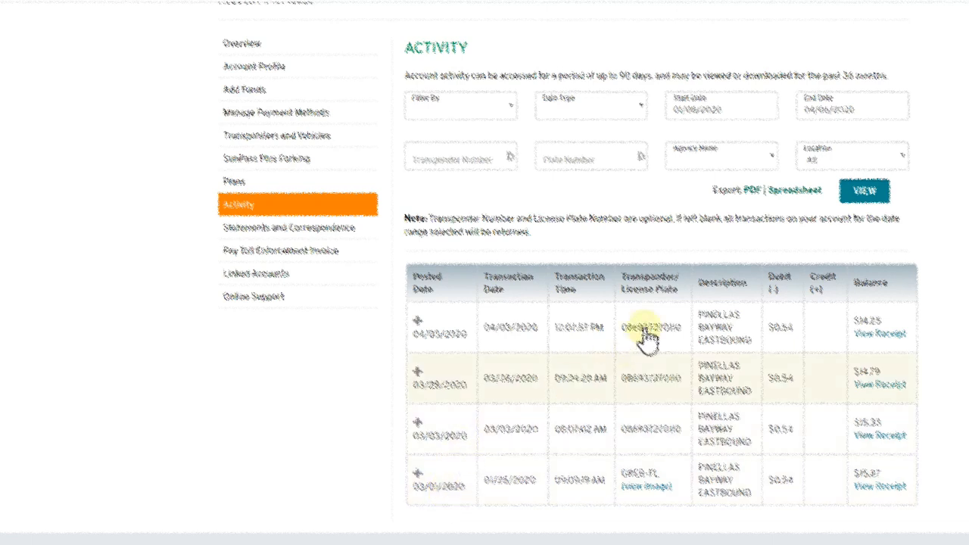
mouse_move(787, 318)
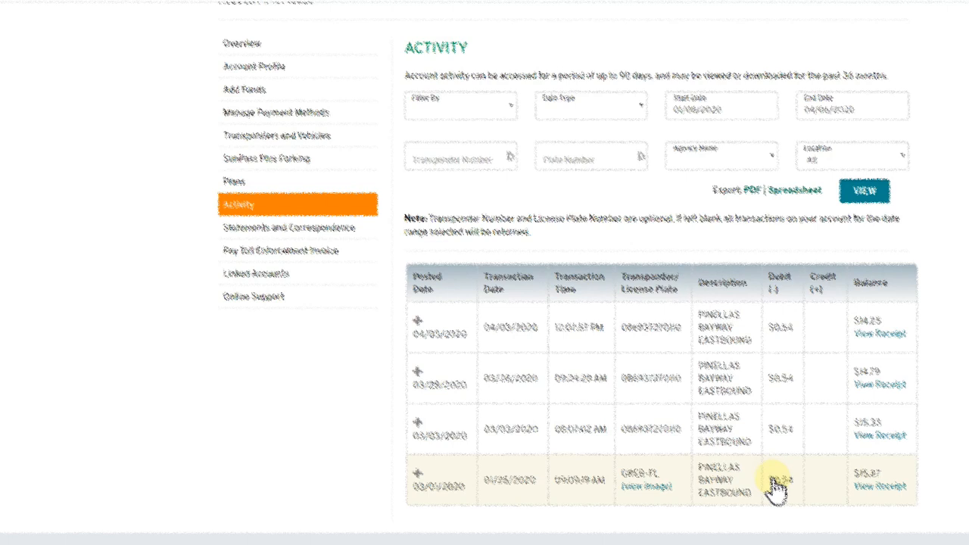
mouse_move(818, 433)
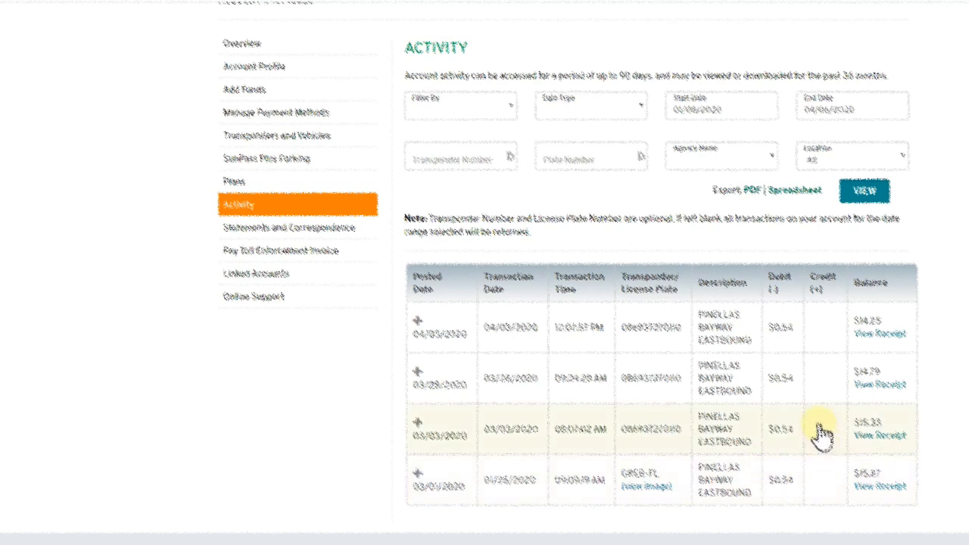
mouse_move(893, 470)
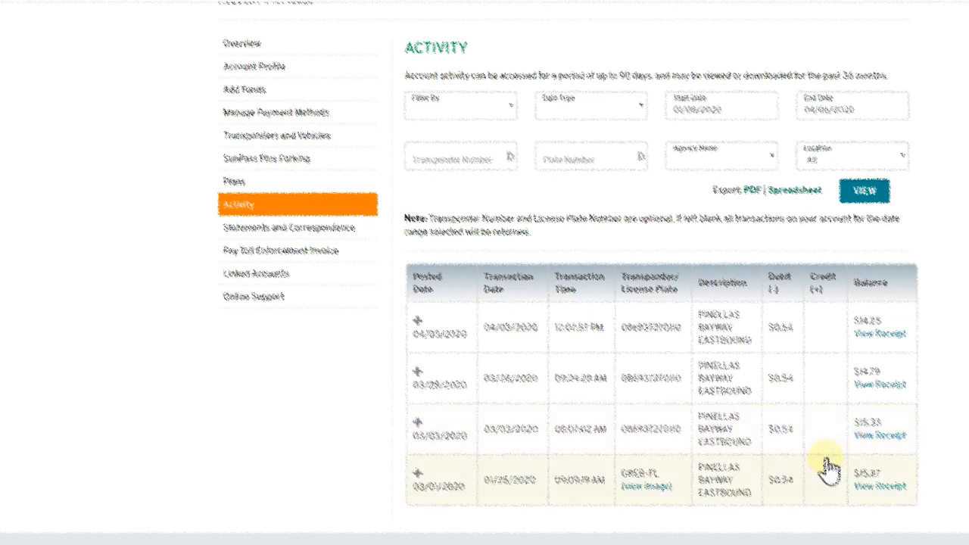
mouse_move(799, 370)
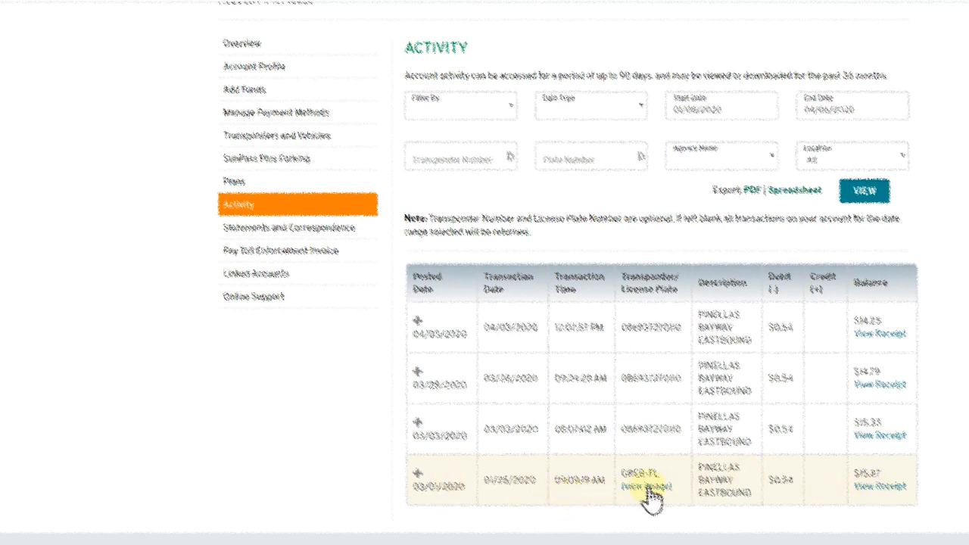
click(644, 487)
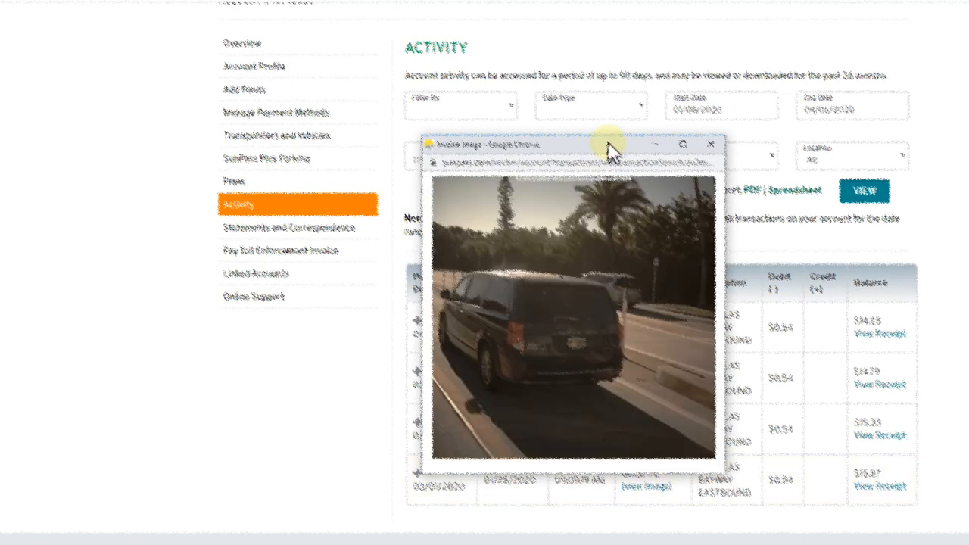
mouse_move(535, 391)
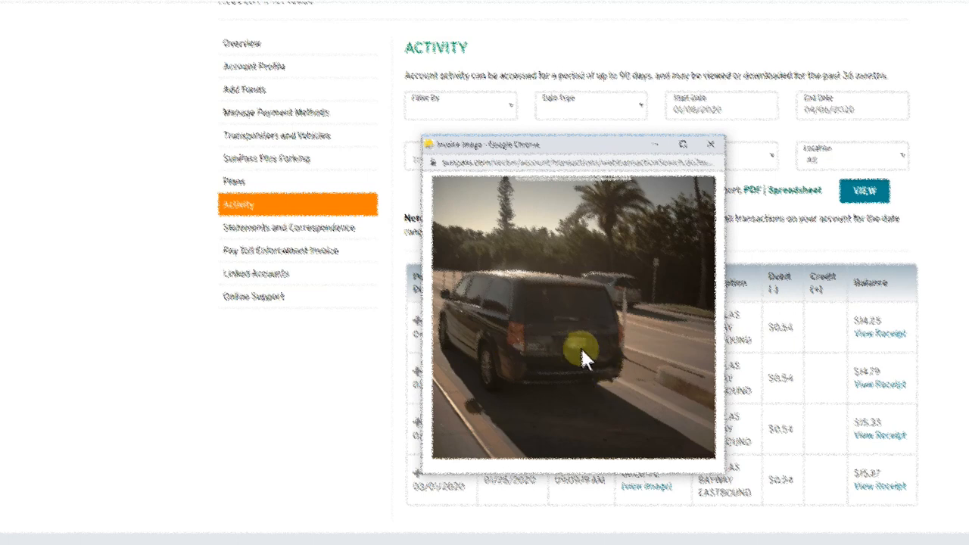
mouse_move(704, 219)
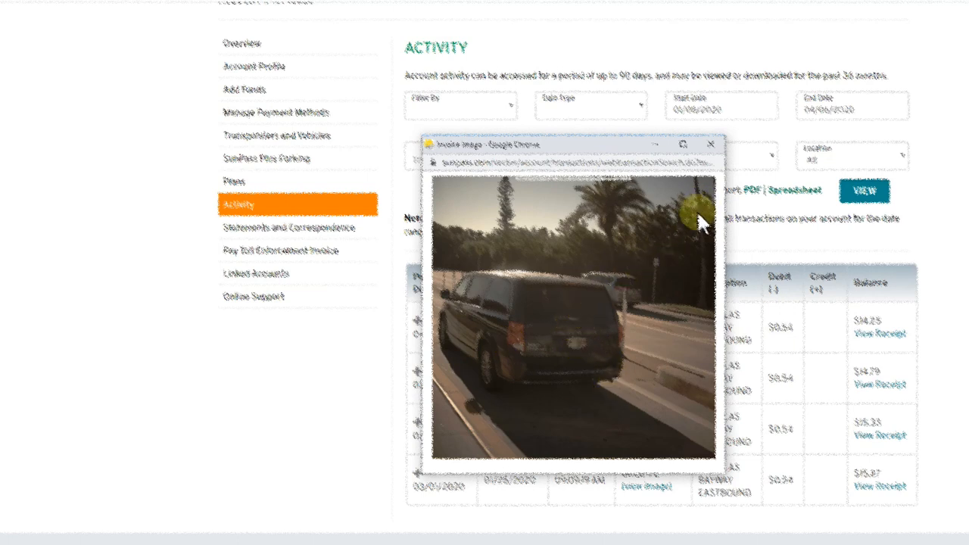
click(710, 144)
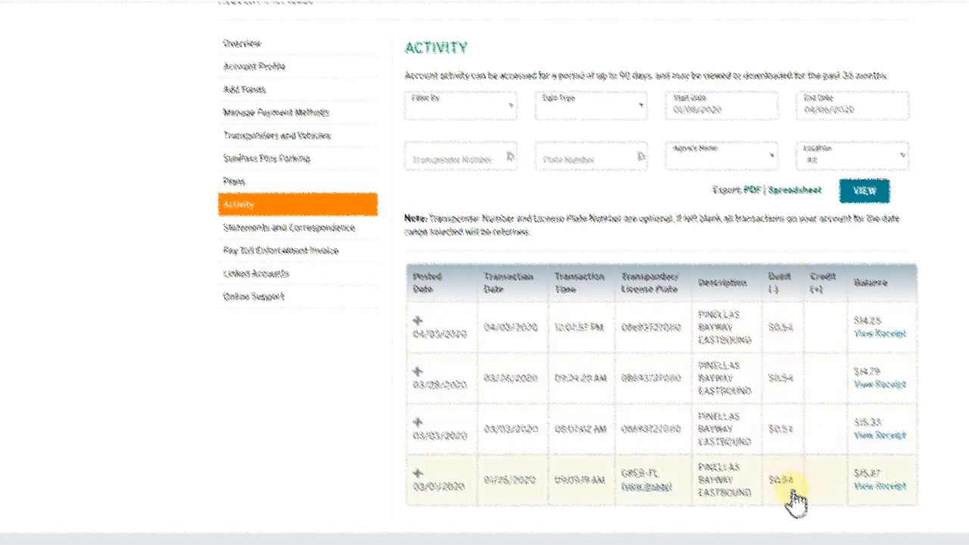
mouse_move(772, 484)
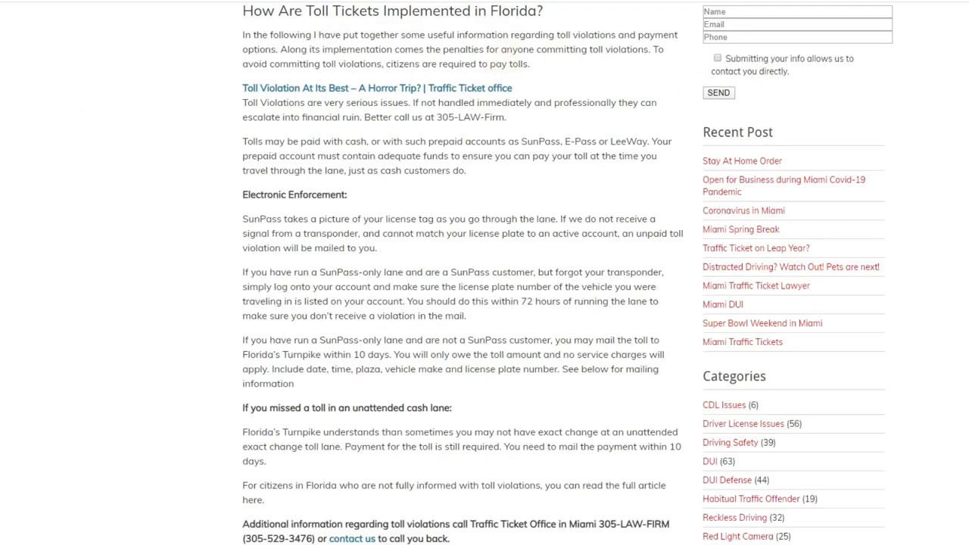
Scroll through the Florida Toll Violations FAQ article on the Traffic Ticket Office page.
scroll(up, 3)
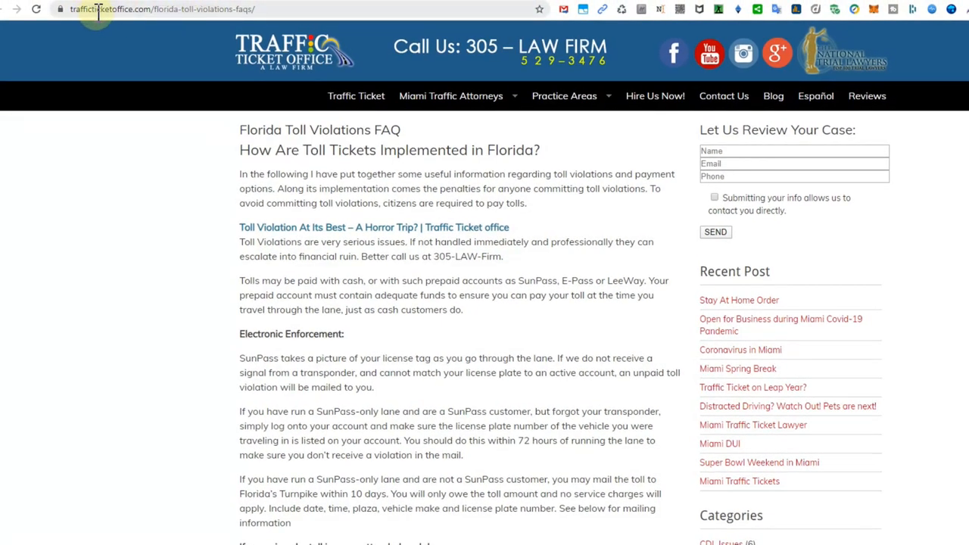
scroll(down, 3)
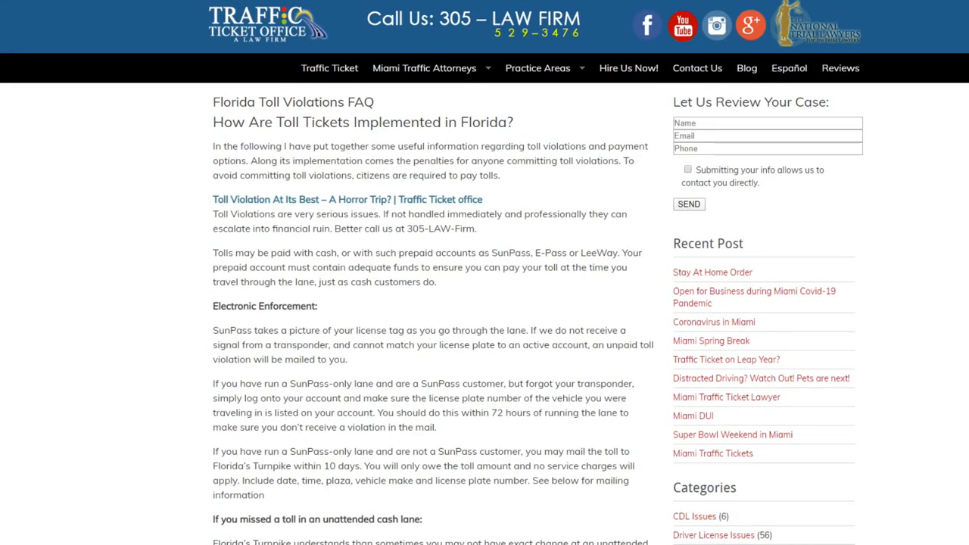
scroll(down, 3)
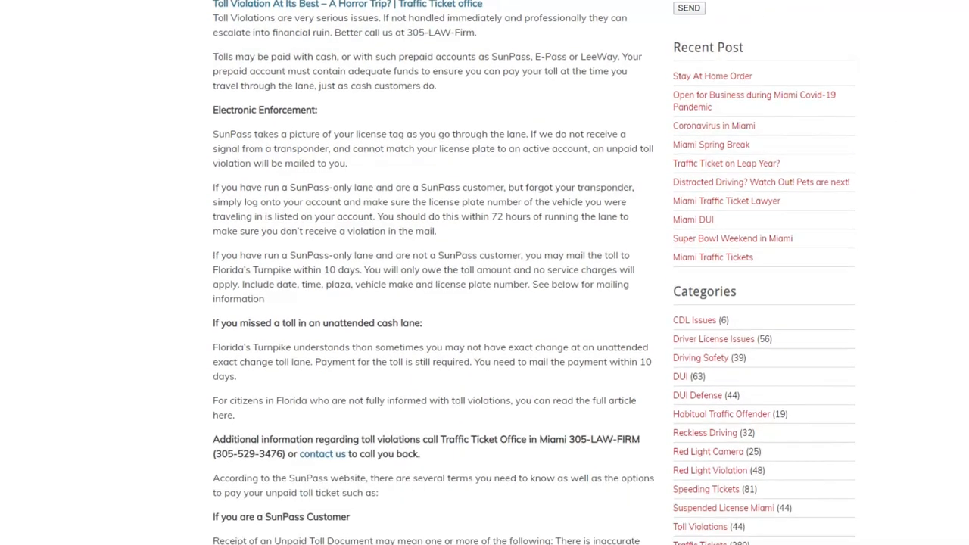
scroll(down, 3)
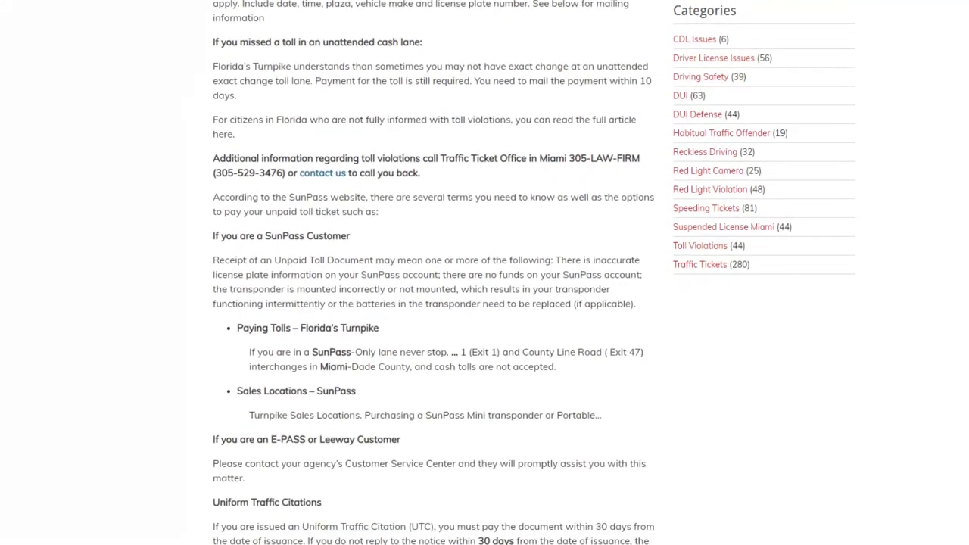
scroll(down, 3)
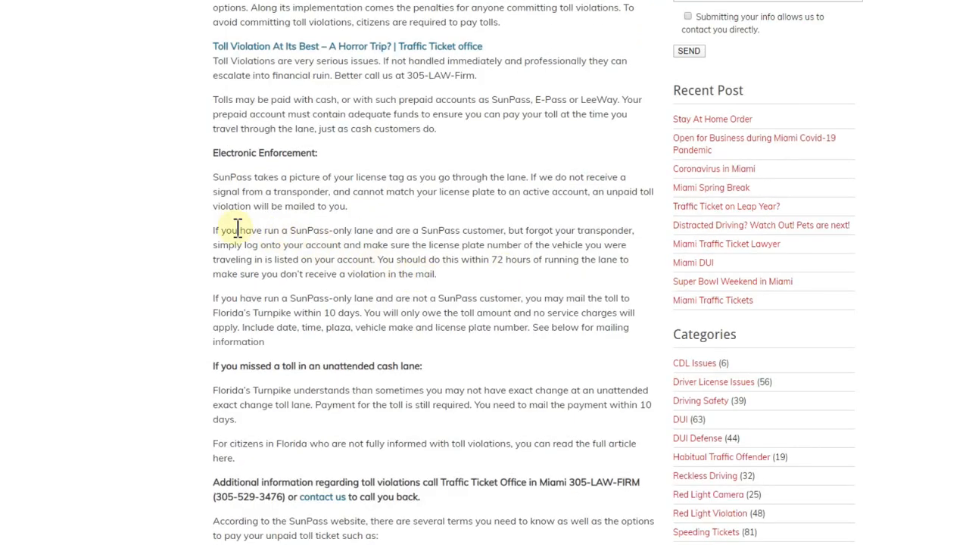
Highlight the paragraph about a SunPass customer who forgot their transponder in a SunPass-only lane.
drag(235, 230, 436, 274)
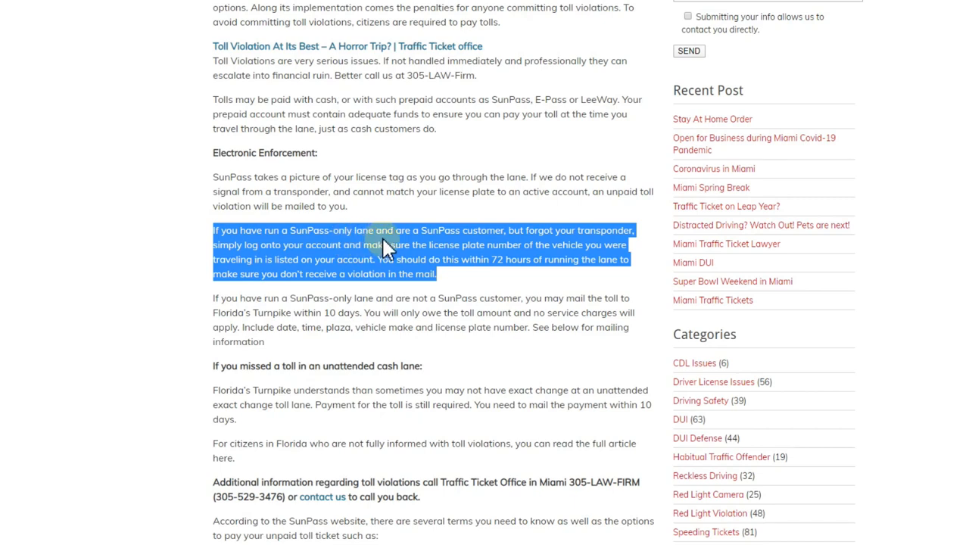
mouse_move(499, 245)
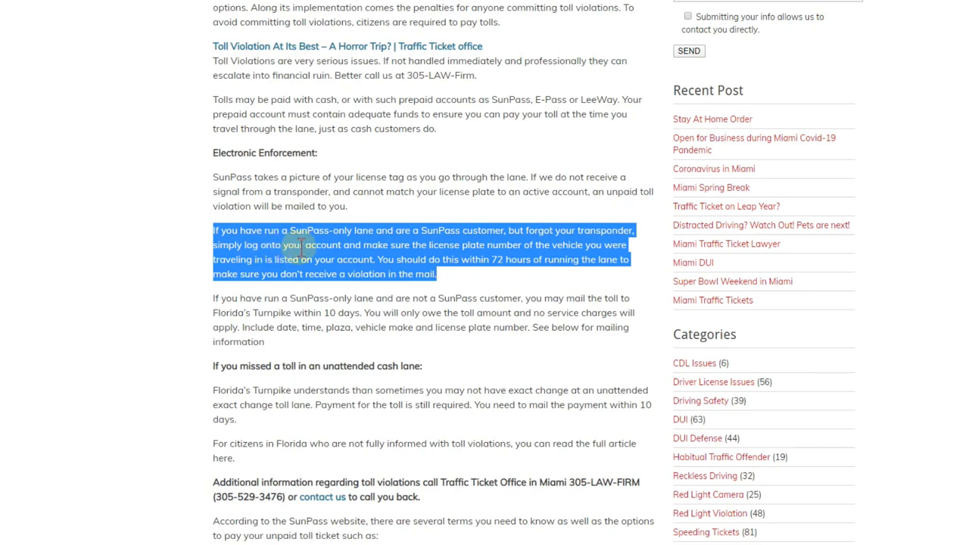
mouse_move(485, 260)
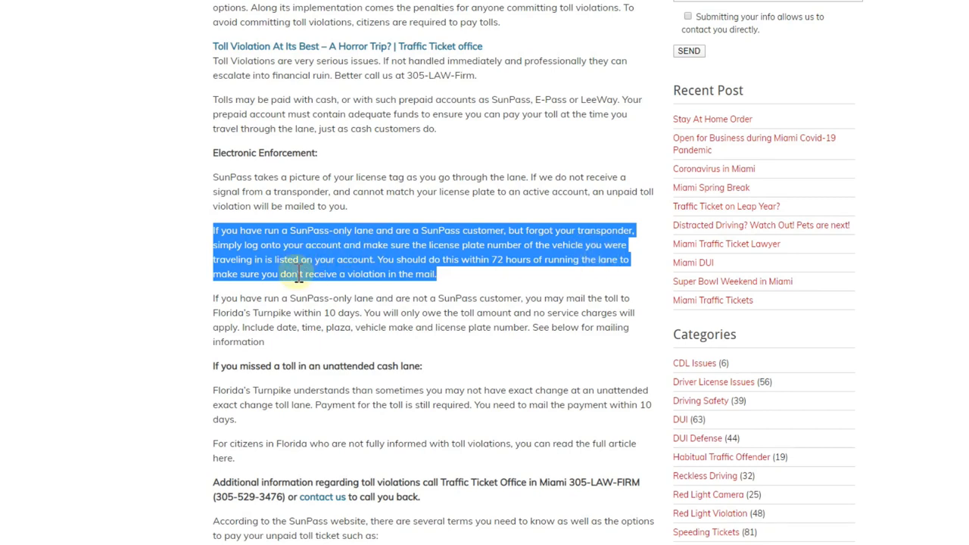
mouse_move(487, 283)
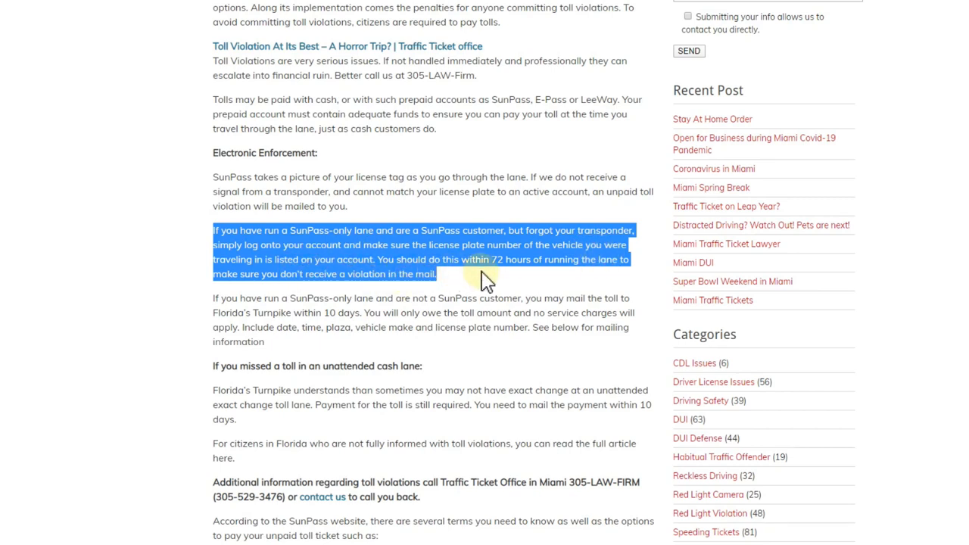
mouse_move(557, 288)
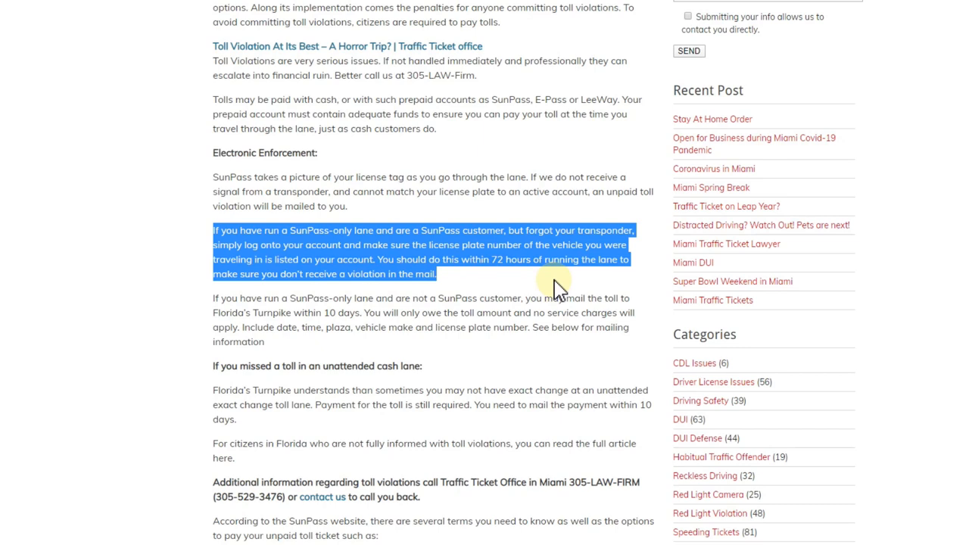
mouse_move(401, 293)
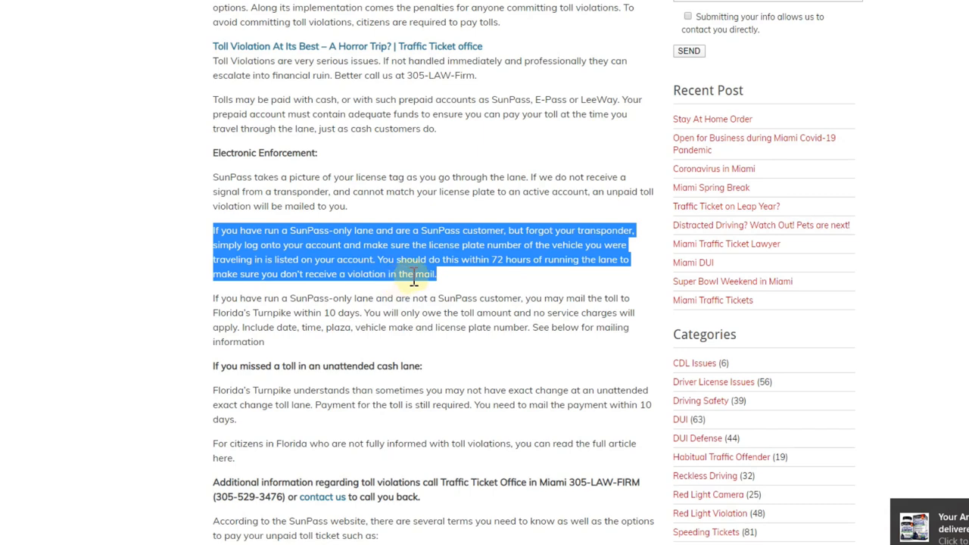
Clear the highlighting from the forgotten-transponder and mailing-unpaid-tolls paragraphs.
click(159, 311)
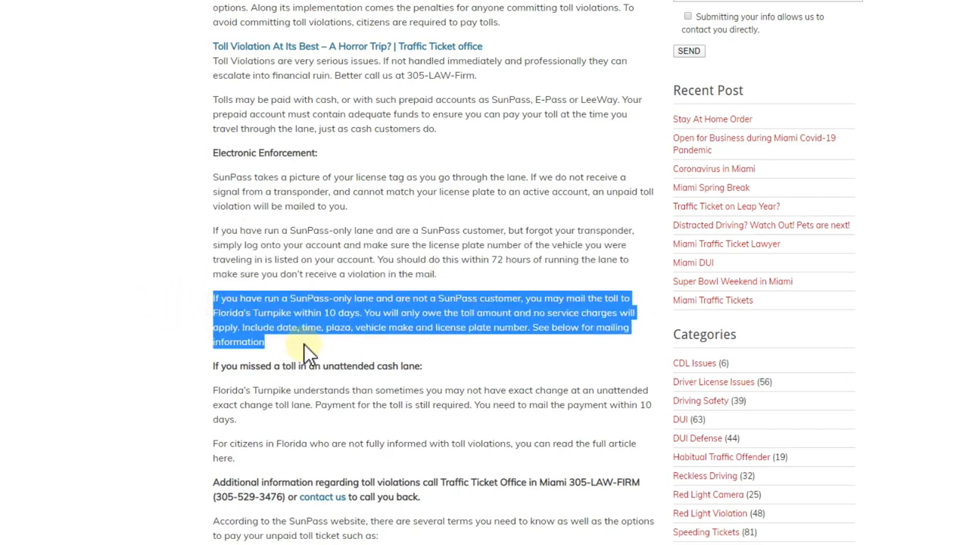
mouse_move(391, 350)
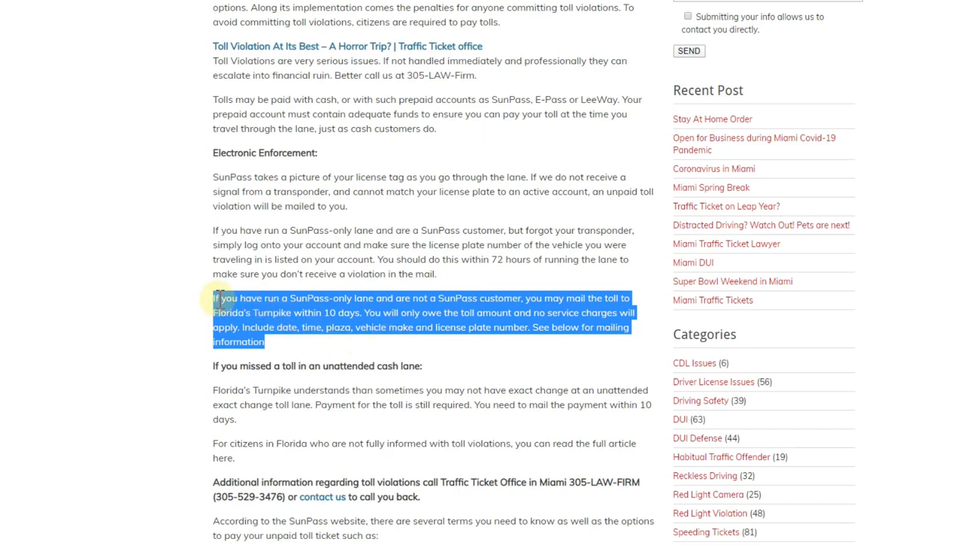
mouse_move(366, 314)
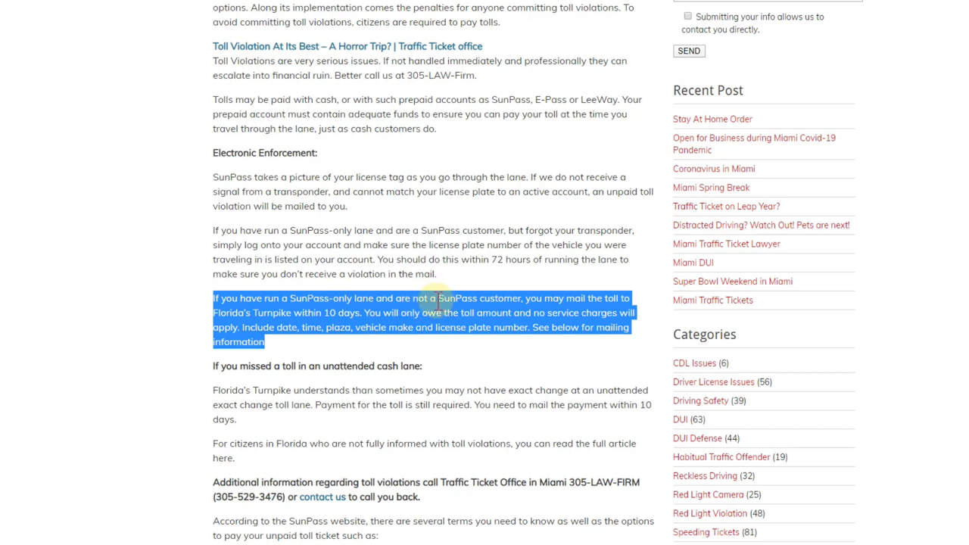
mouse_move(552, 301)
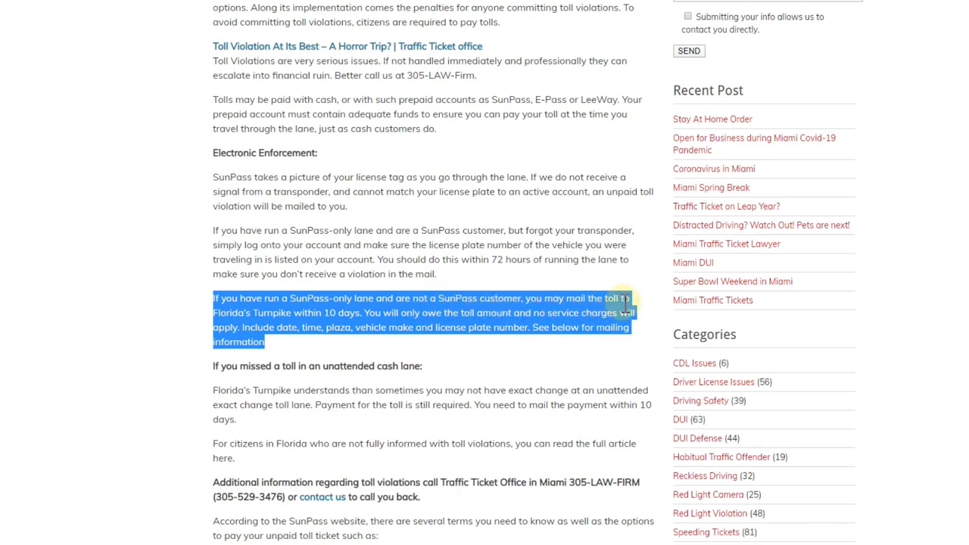
click(317, 316)
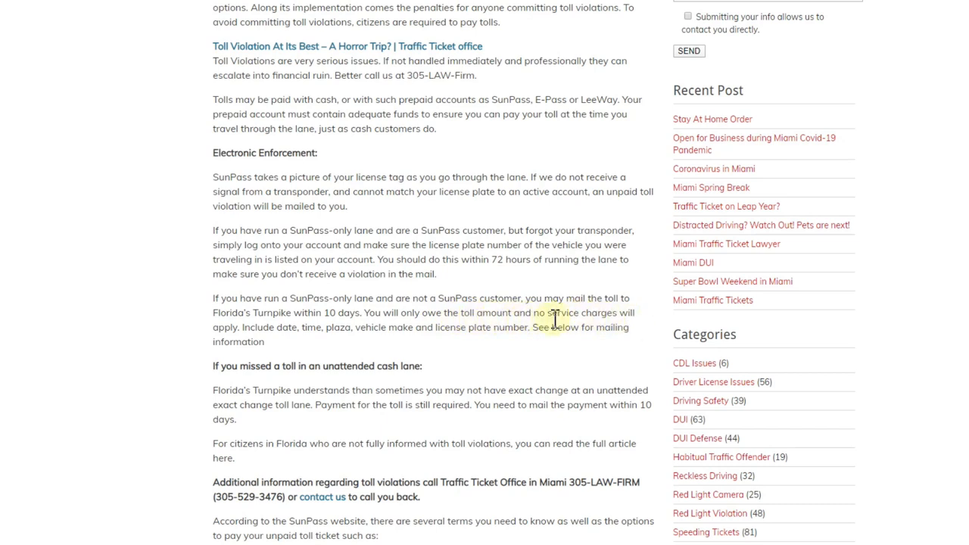
mouse_move(260, 345)
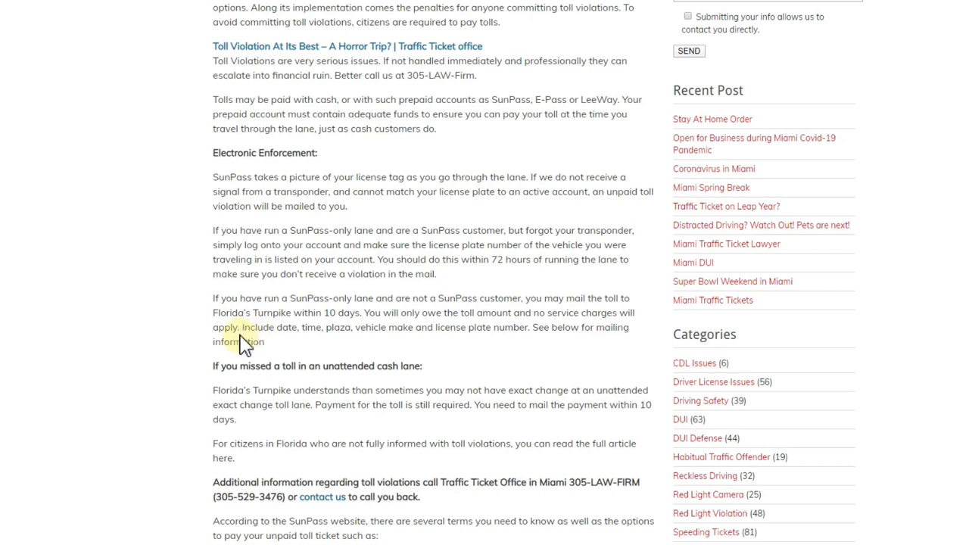
mouse_move(339, 342)
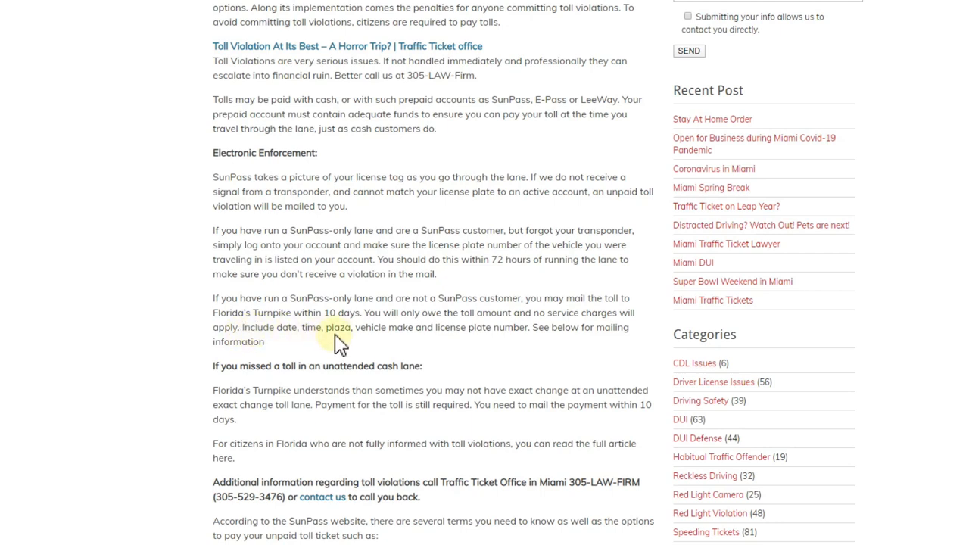
mouse_move(465, 342)
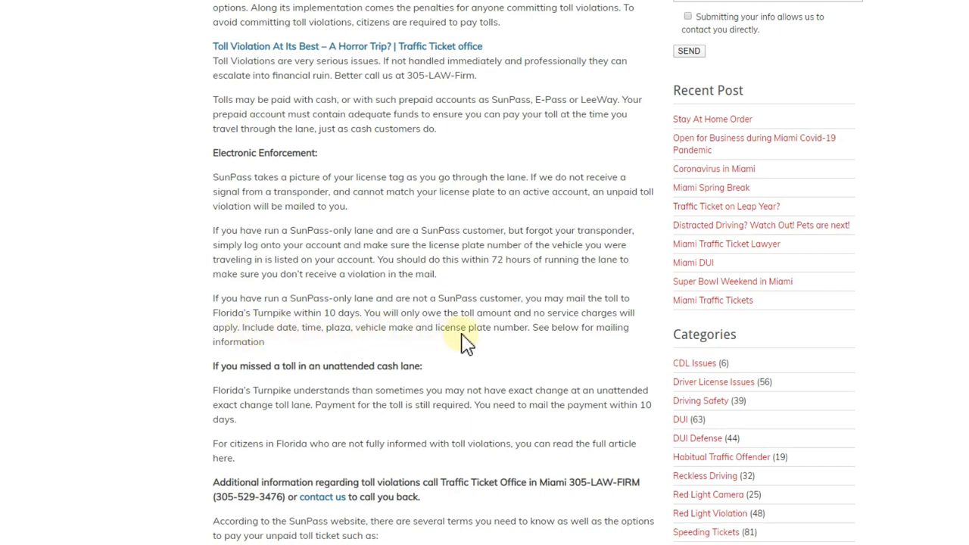
mouse_move(593, 333)
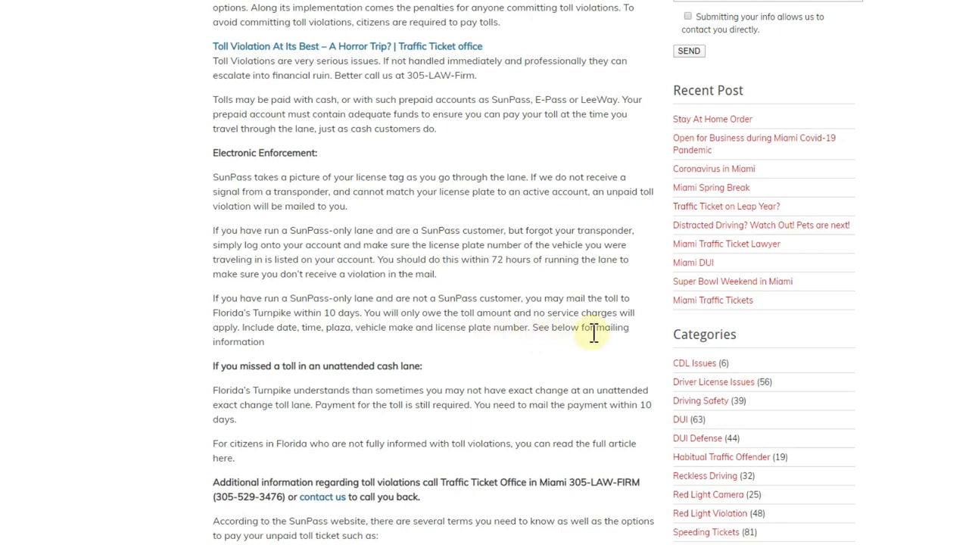
mouse_move(219, 297)
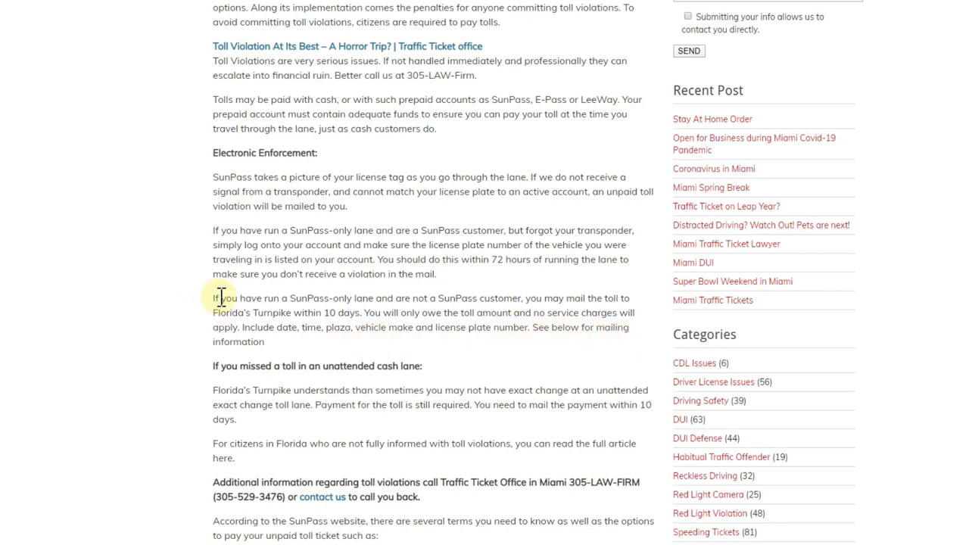
Highlight the paragraph about non-SunPass customers mailing the toll to Florida's Turnpike within 10 days.
drag(215, 297, 342, 342)
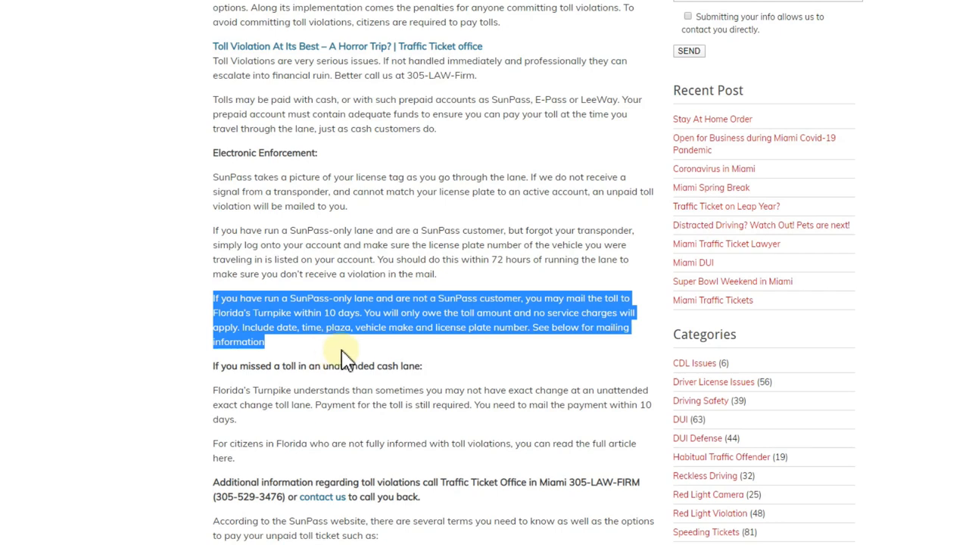
mouse_move(514, 379)
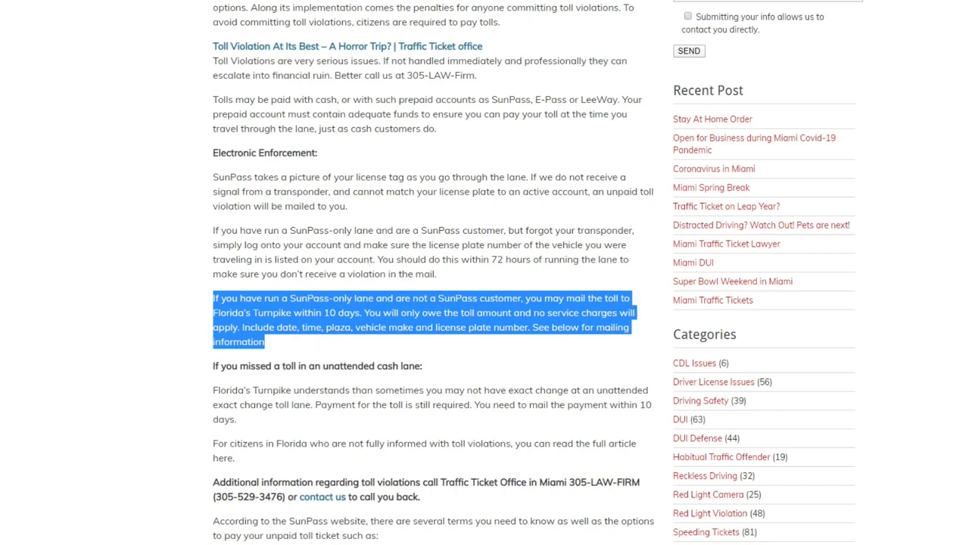
scroll(down, 3)
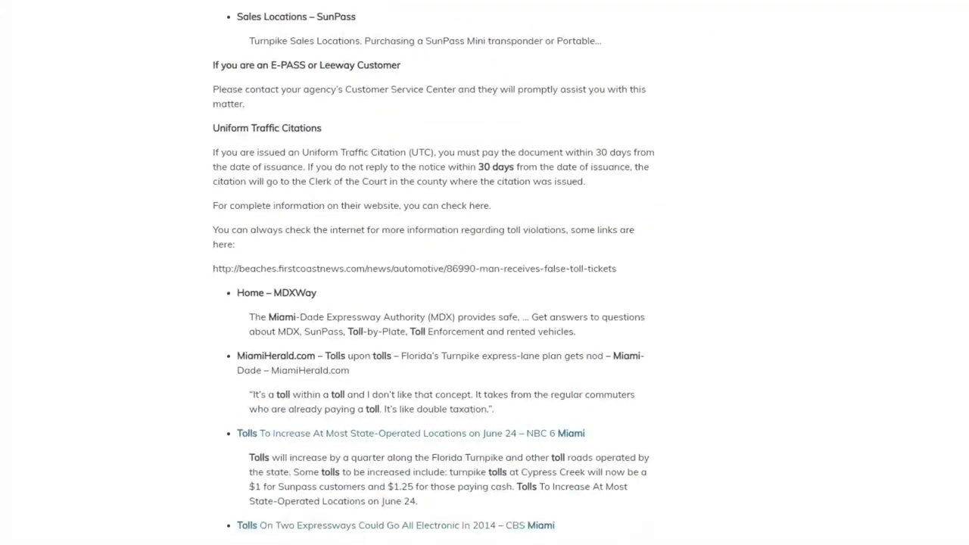
scroll(down, 3)
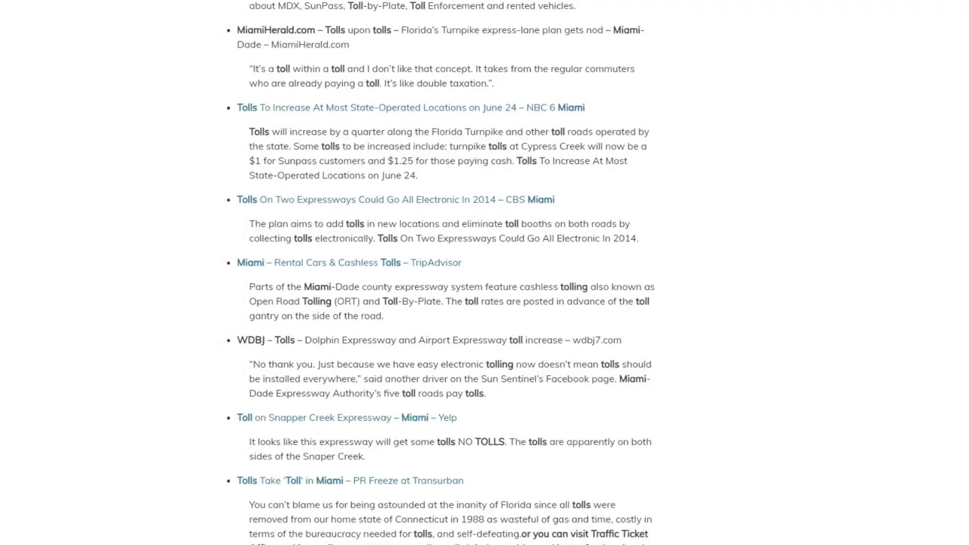
scroll(down, 3)
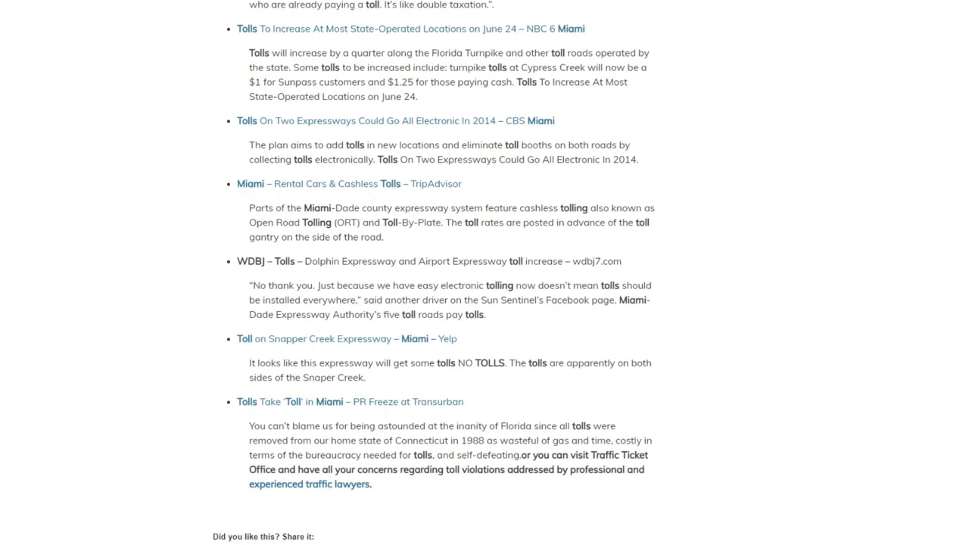
scroll(down, 3)
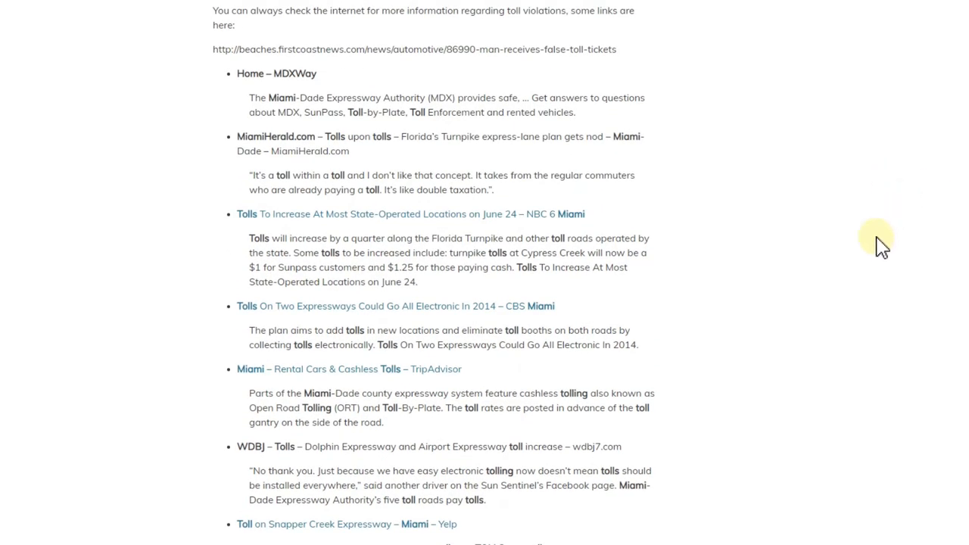
mouse_move(583, 303)
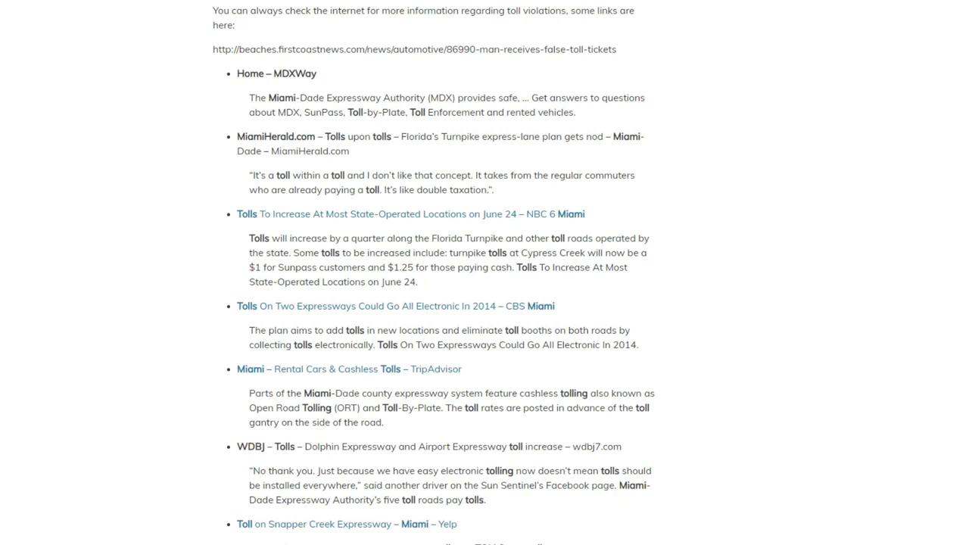
scroll(up, 3)
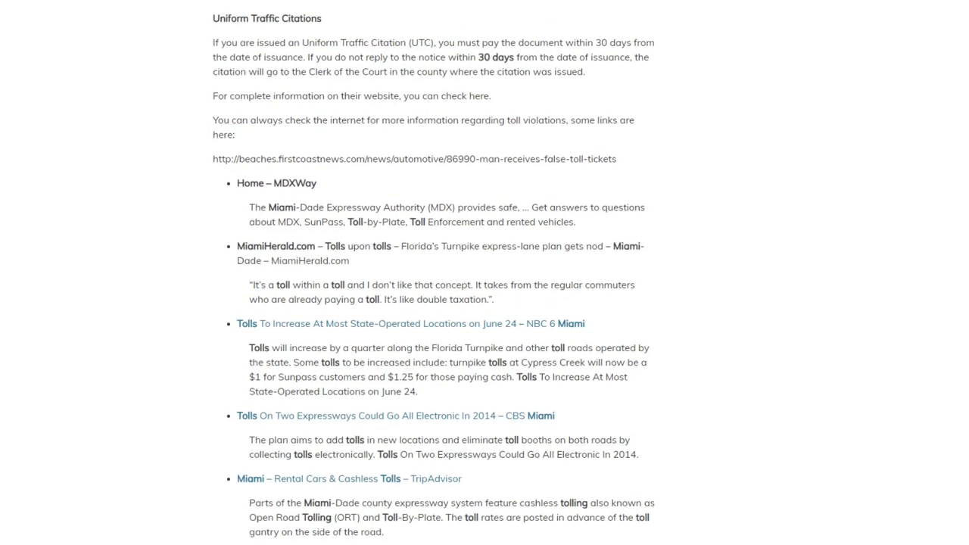
scroll(down, 3)
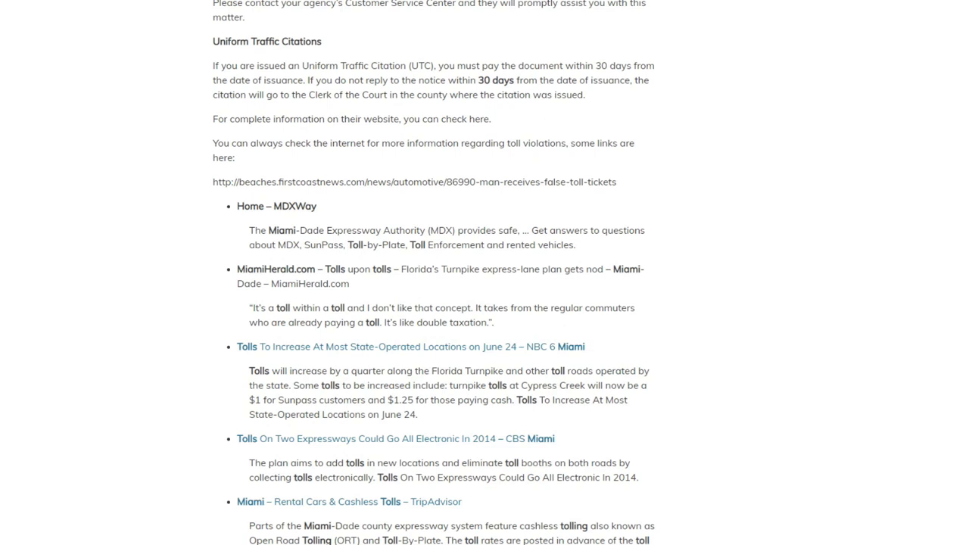
scroll(down, 3)
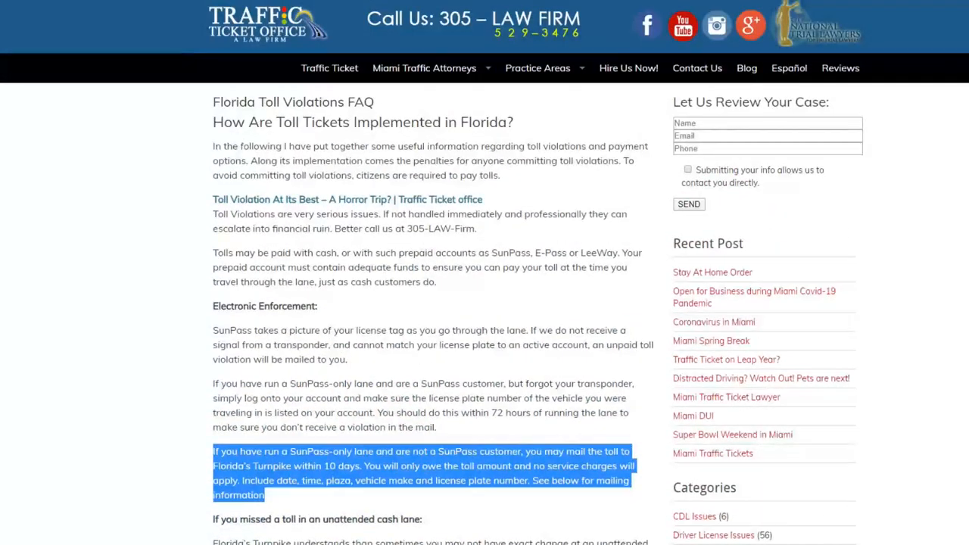
Deselect the mailing-unpaid-tolls paragraph so the FAQ text is unmarked.
click(76, 421)
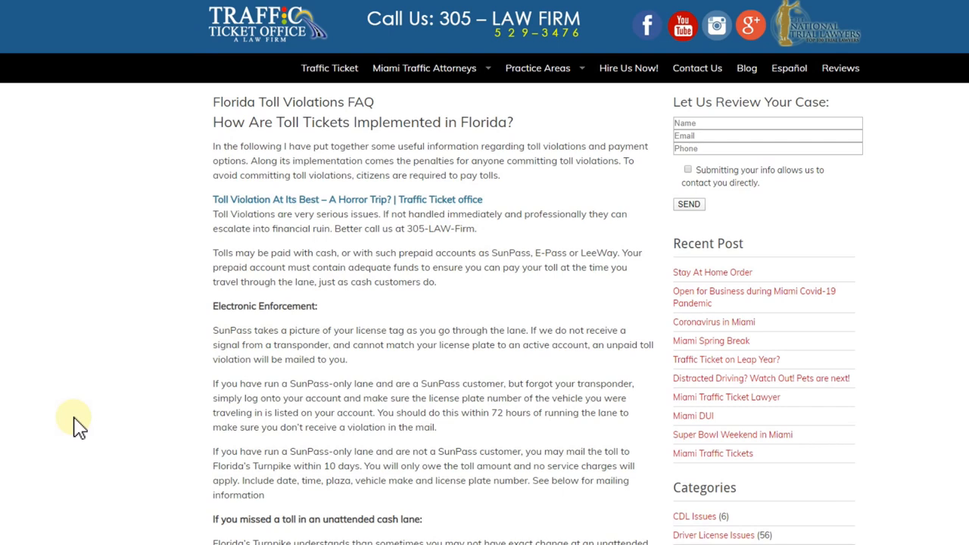
mouse_move(159, 341)
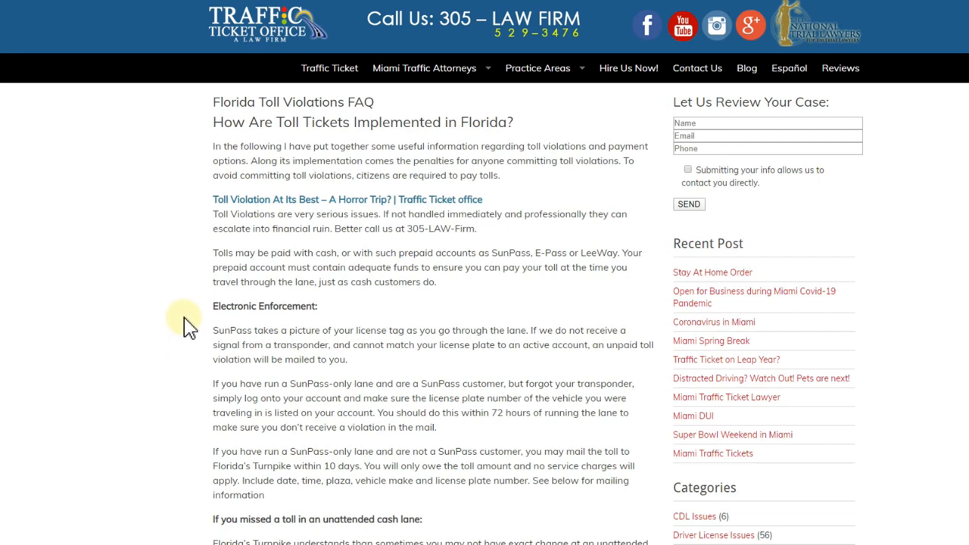
mouse_move(901, 3)
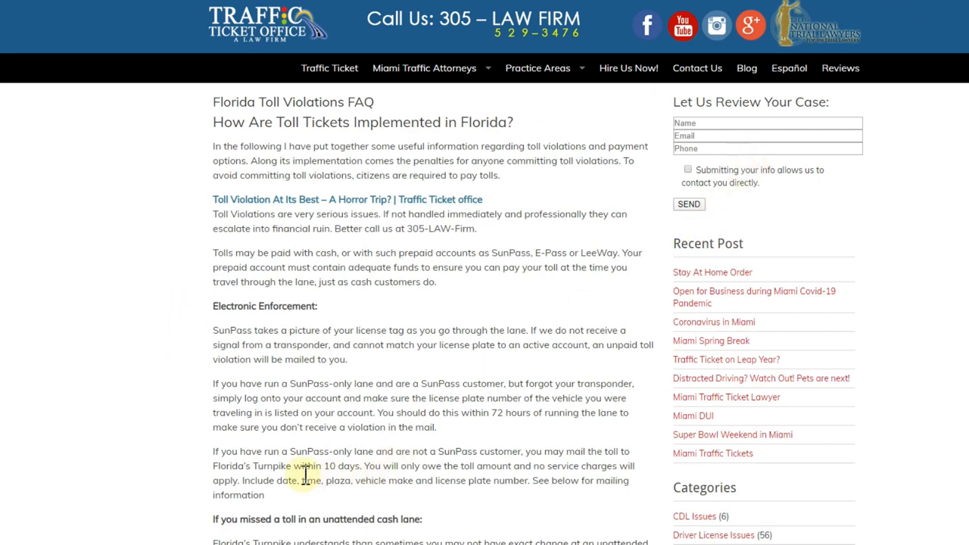
mouse_move(902, 7)
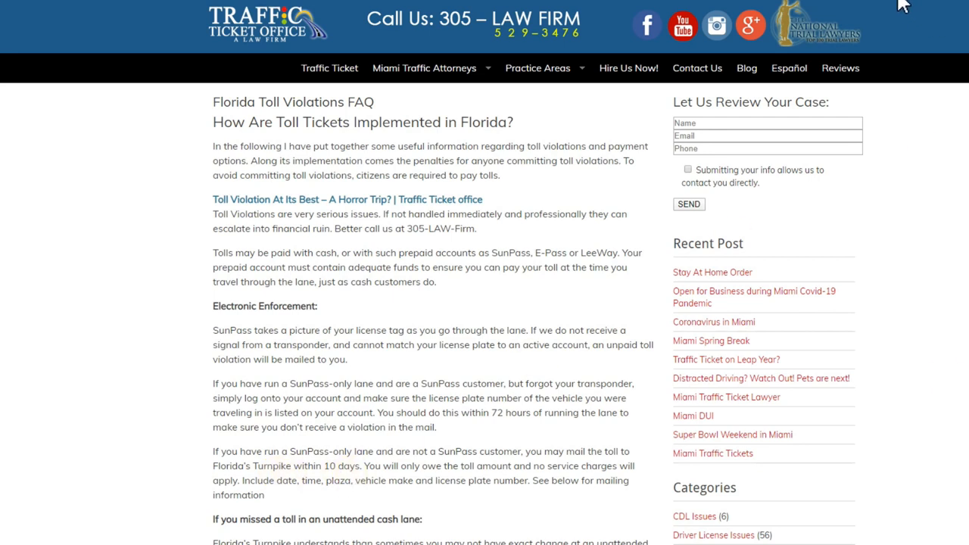
mouse_move(912, 386)
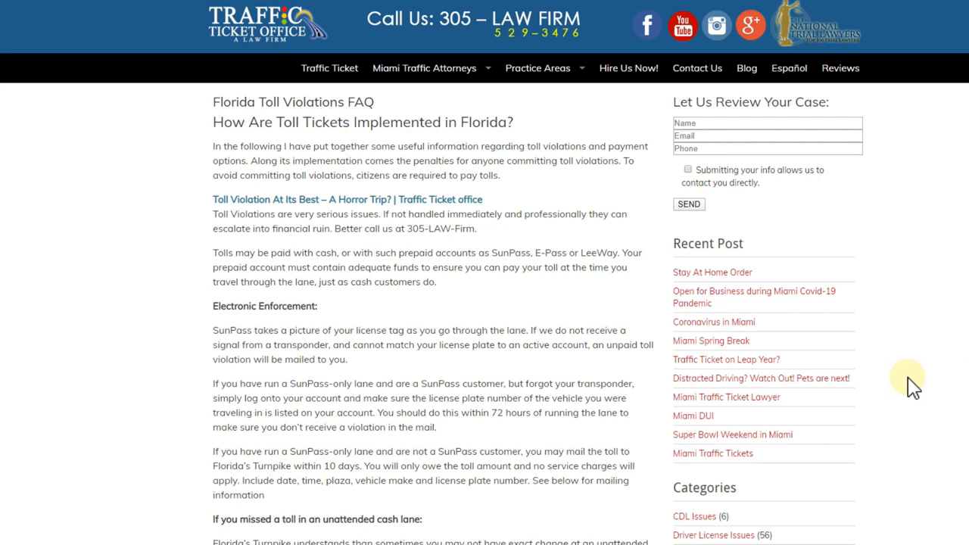
mouse_move(902, 392)
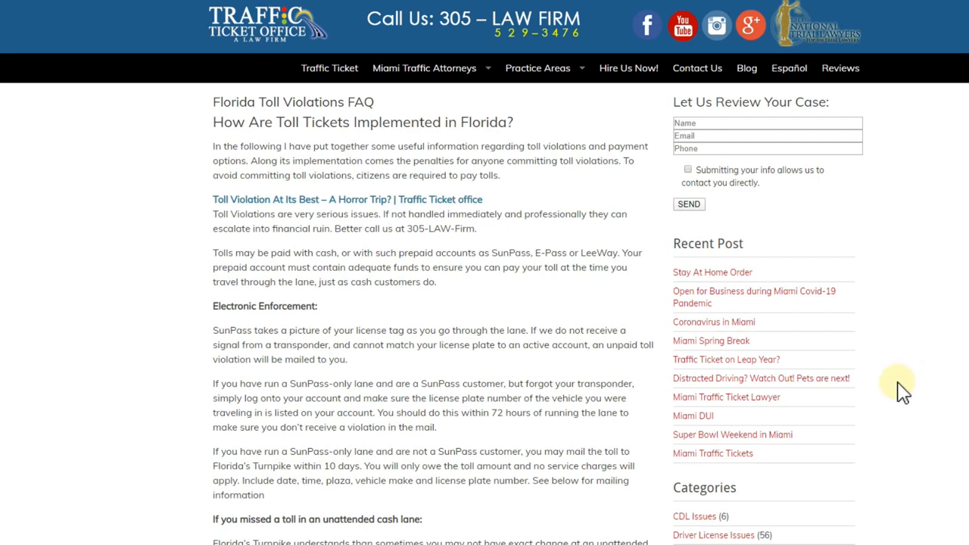
mouse_move(961, 384)
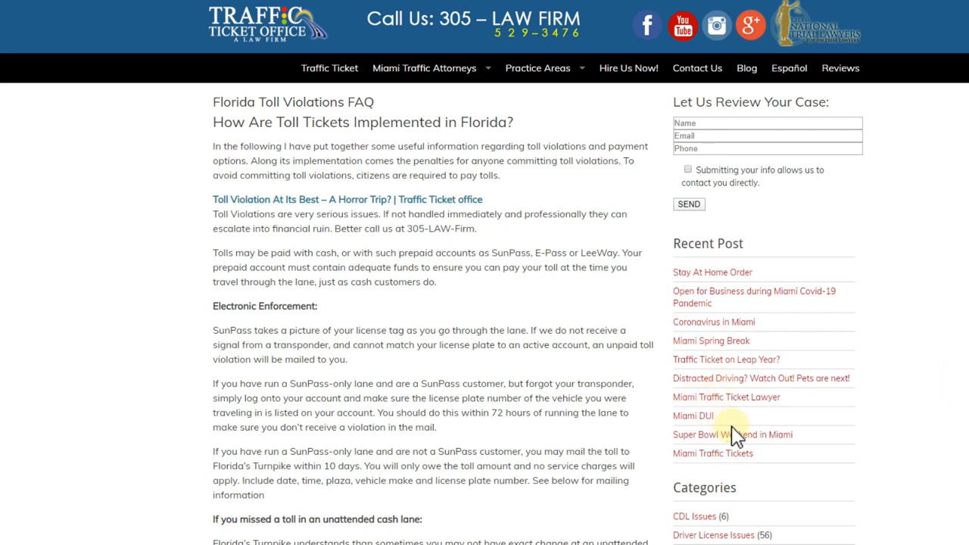
mouse_move(931, 386)
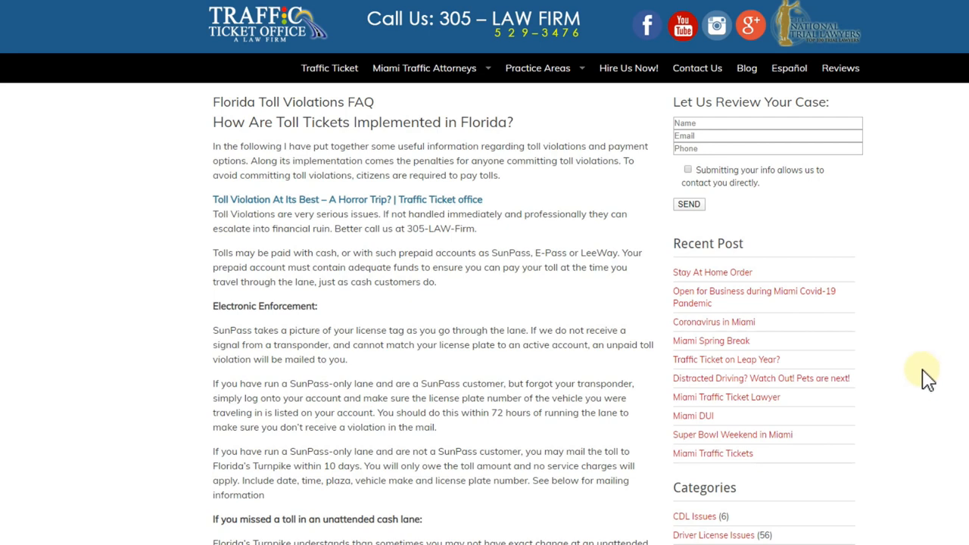
mouse_move(920, 375)
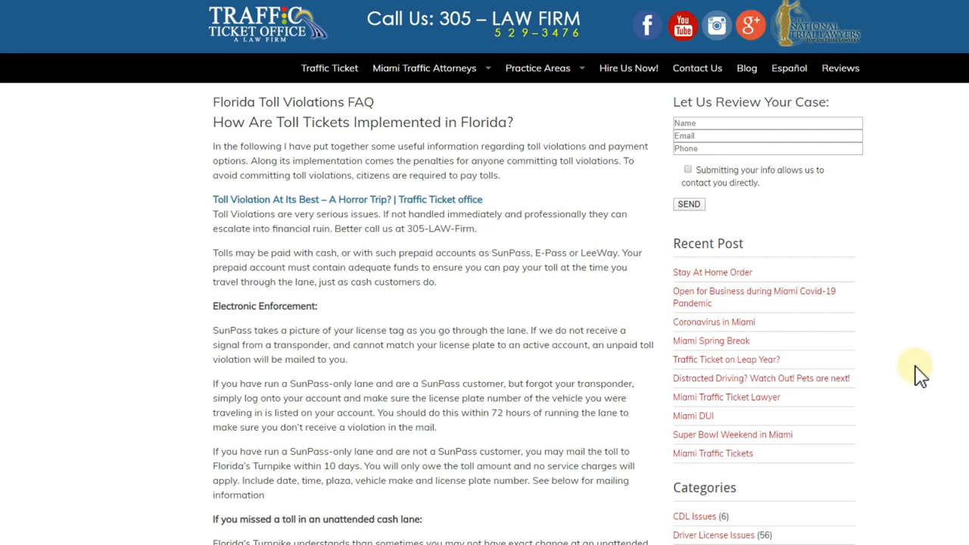
mouse_move(897, 382)
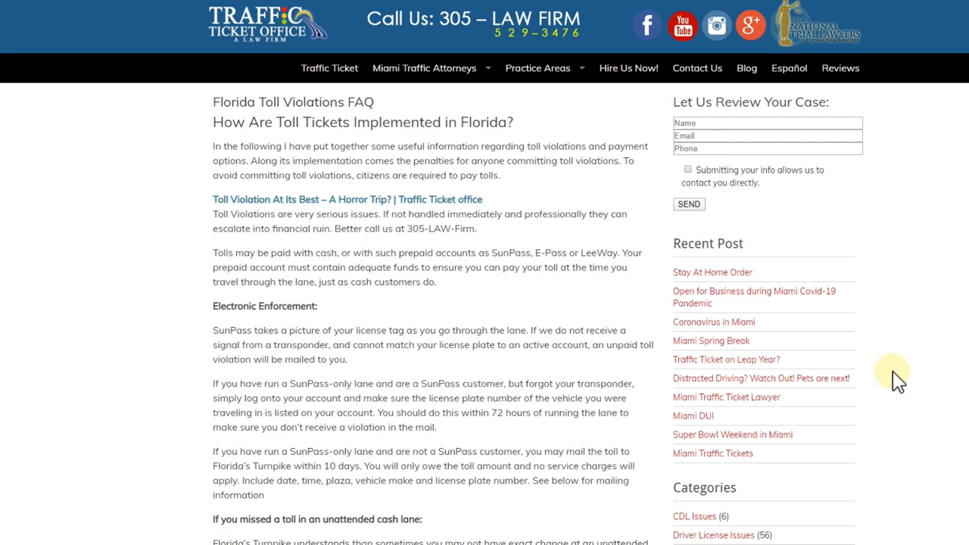